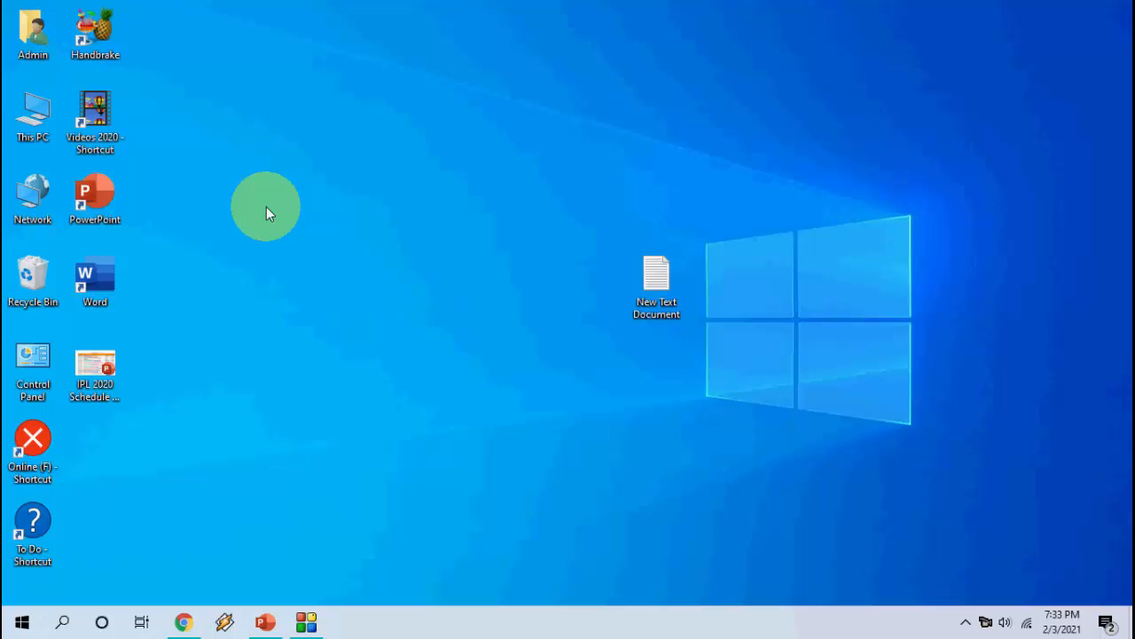
Step: Restore the IPL 2020 Schedule & Time Table presentation window from the taskbar
{"action": "left_click", "coordinate": [264, 619]}
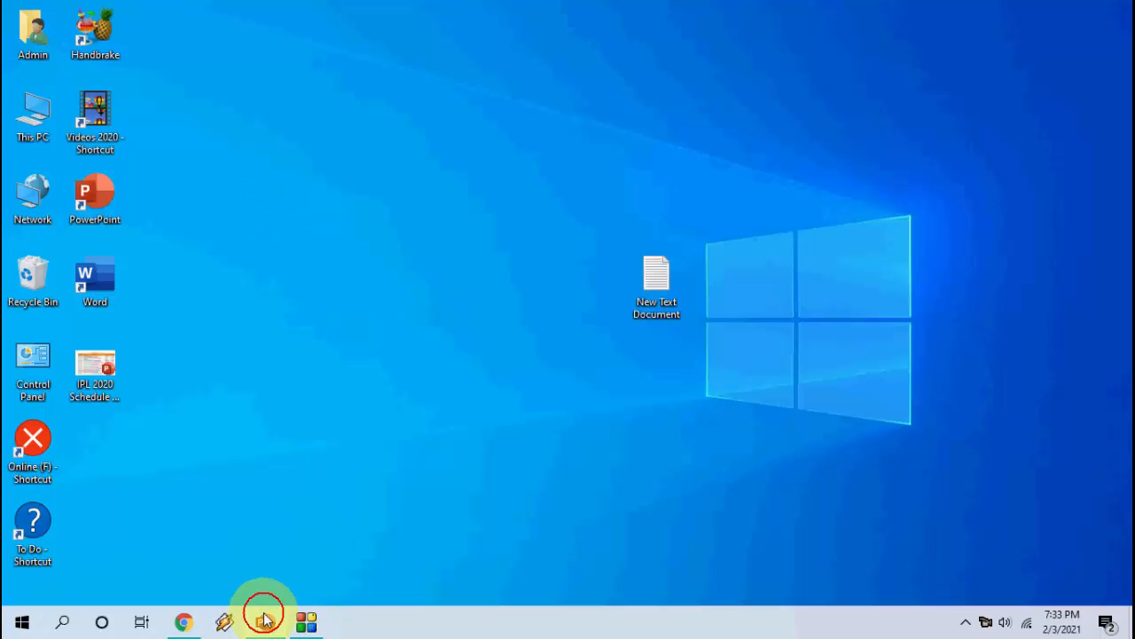
{"action": "left_click", "coordinate": [262, 617]}
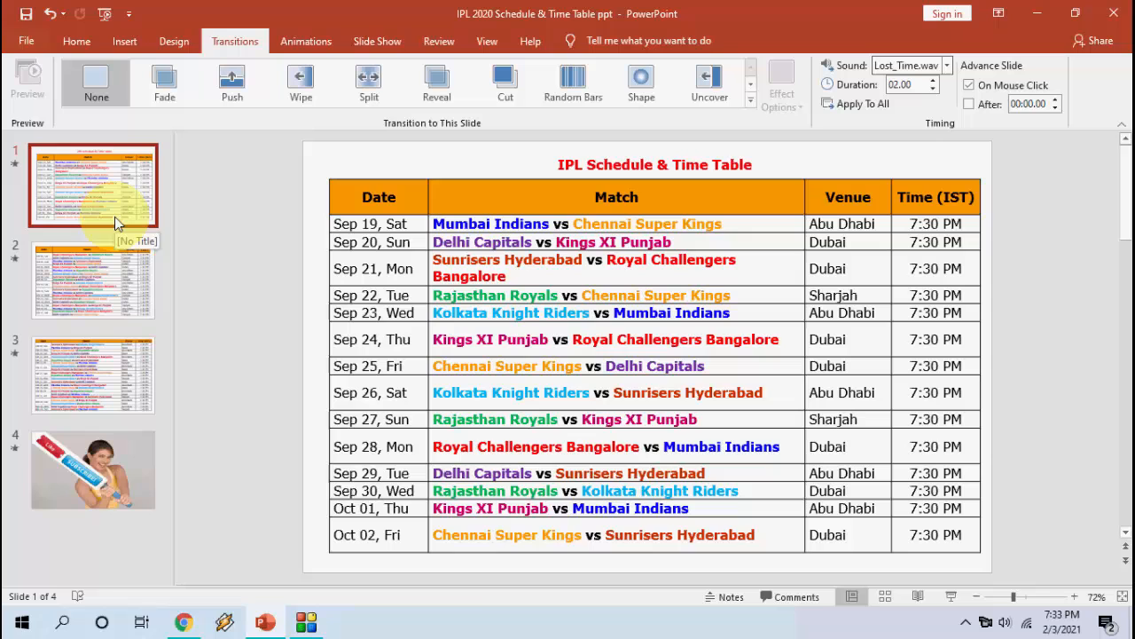
{"action": "mouse_move", "coordinate": [515, 167]}
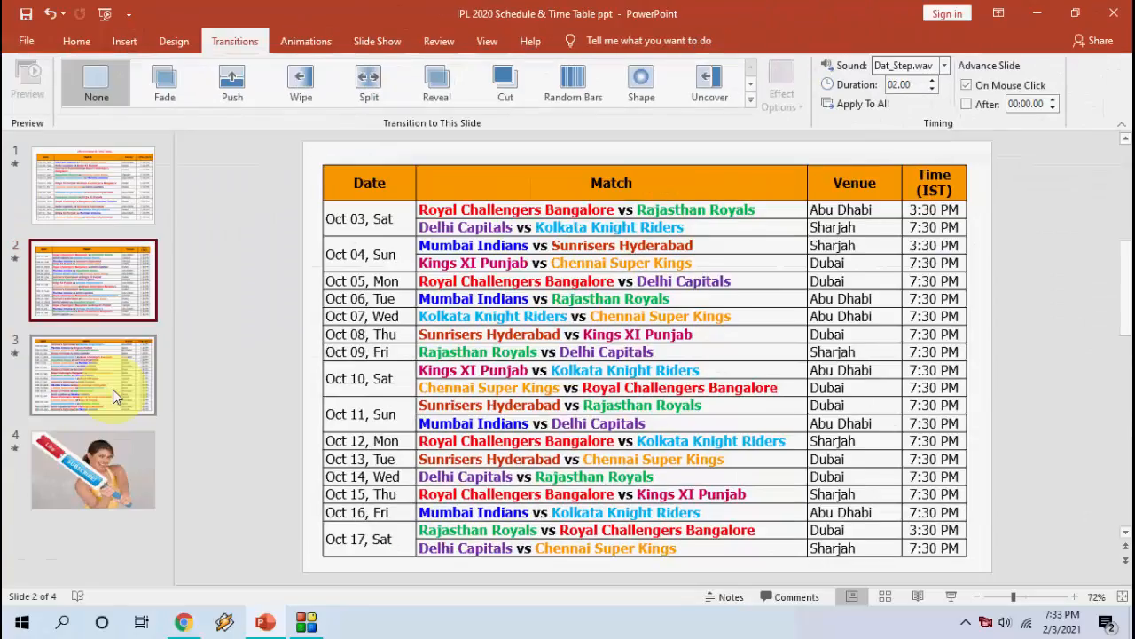
{"action": "left_click", "coordinate": [92, 374]}
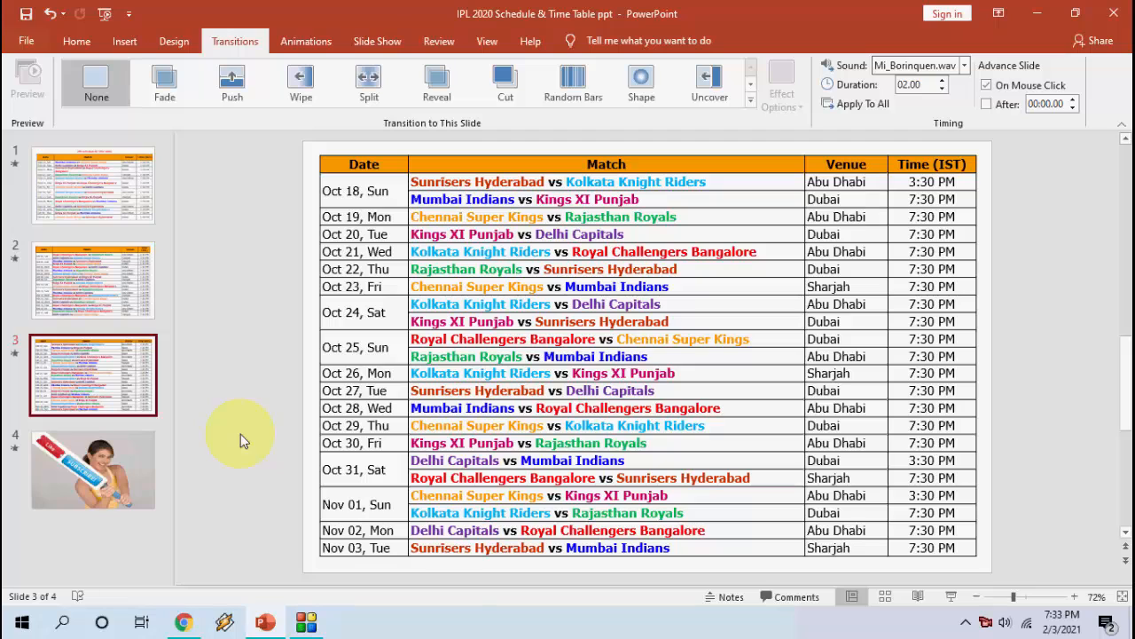
{"action": "mouse_move", "coordinate": [227, 262]}
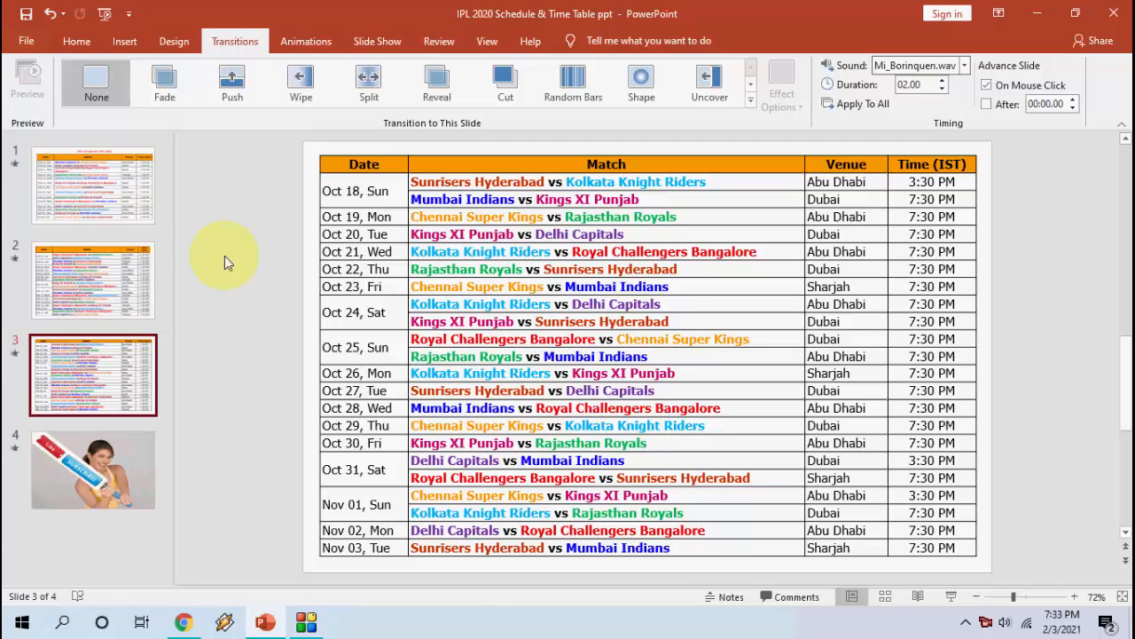
{"action": "left_click", "coordinate": [93, 184]}
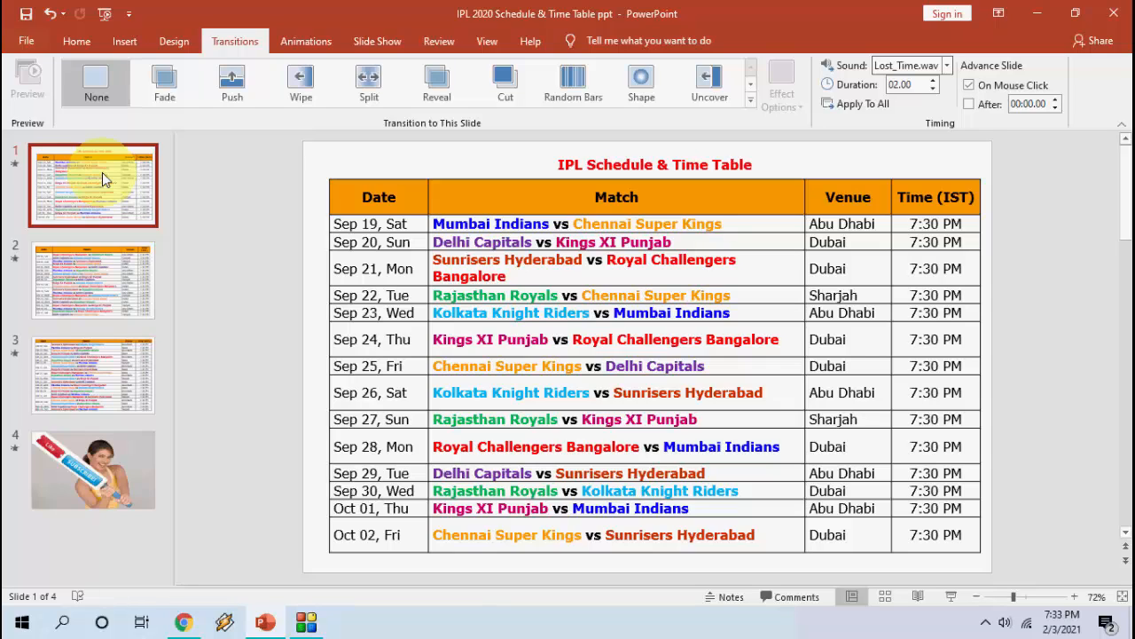
{"action": "mouse_move", "coordinate": [186, 320]}
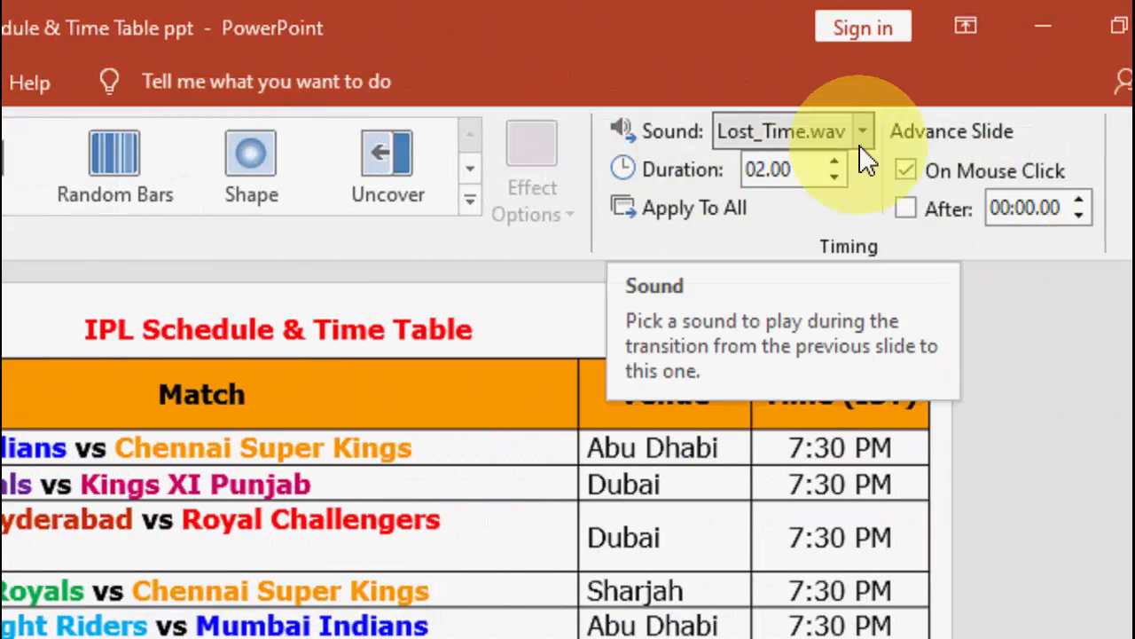
Step: Set the slide transition sound to [No Sound] instead of Lost_Time.wav
{"action": "left_click", "coordinate": [862, 131]}
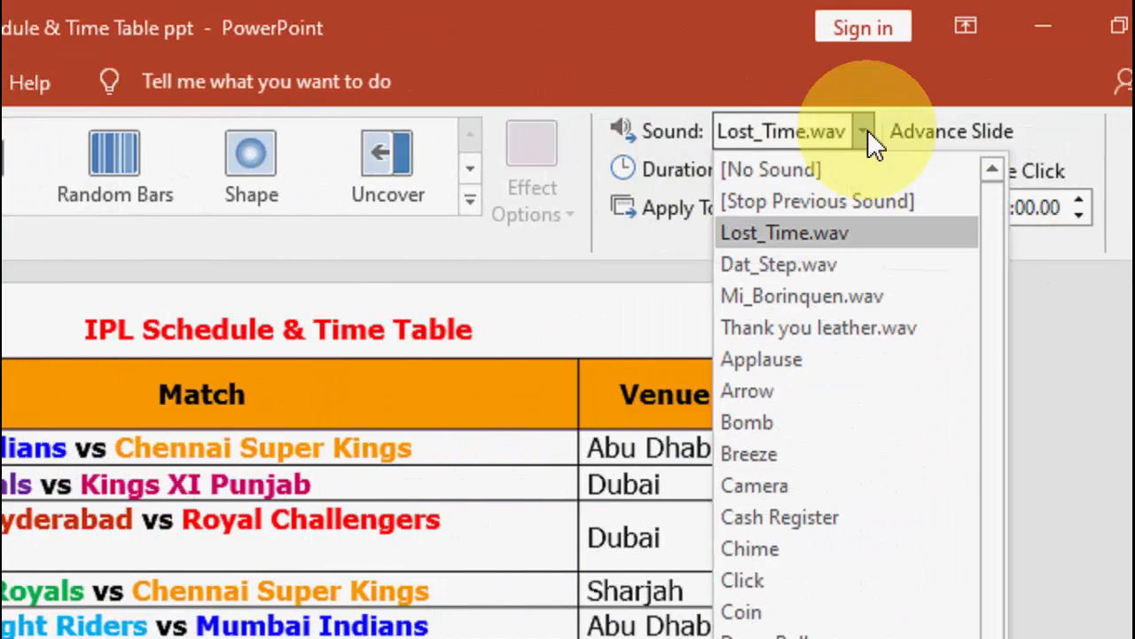
{"action": "mouse_move", "coordinate": [894, 176]}
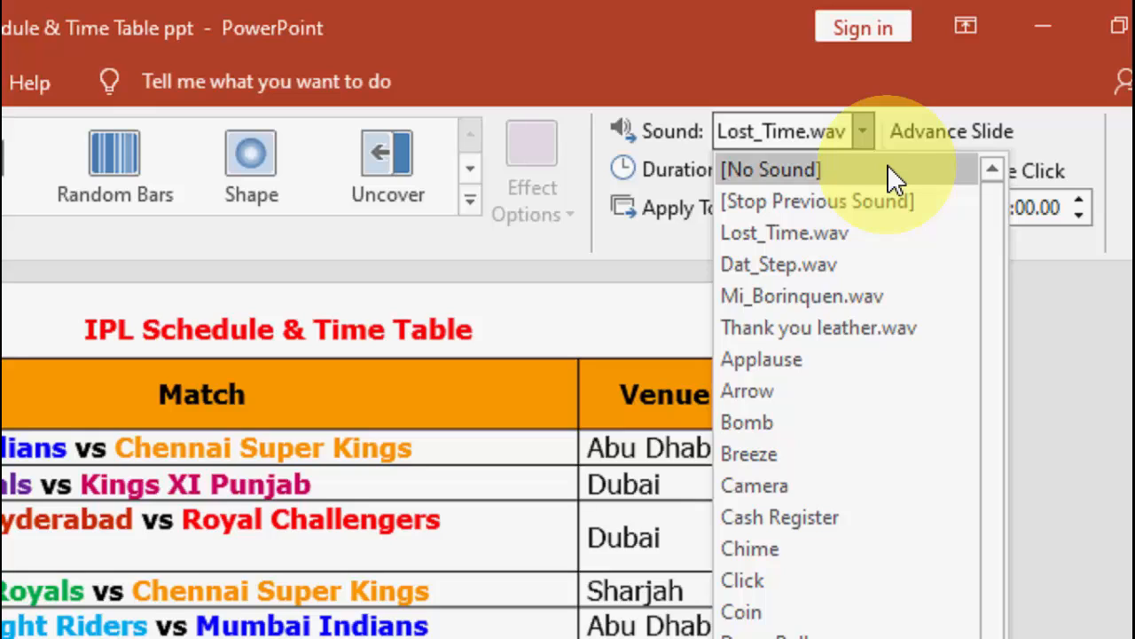
{"action": "left_click", "coordinate": [770, 170]}
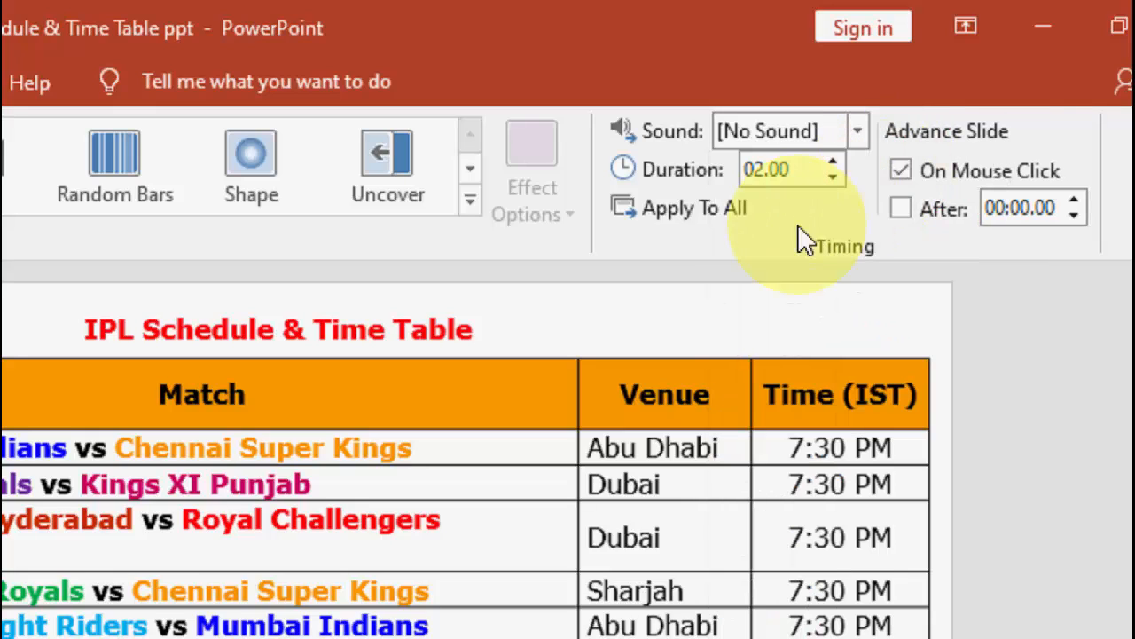
{"action": "mouse_move", "coordinate": [678, 207]}
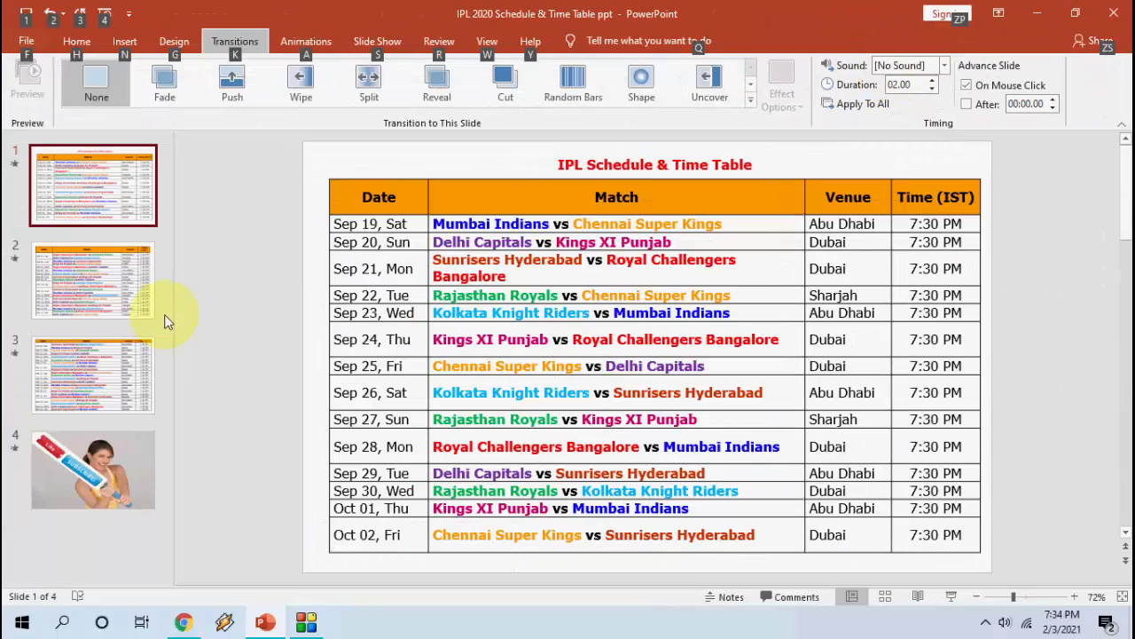
{"action": "left_click", "coordinate": [92, 280]}
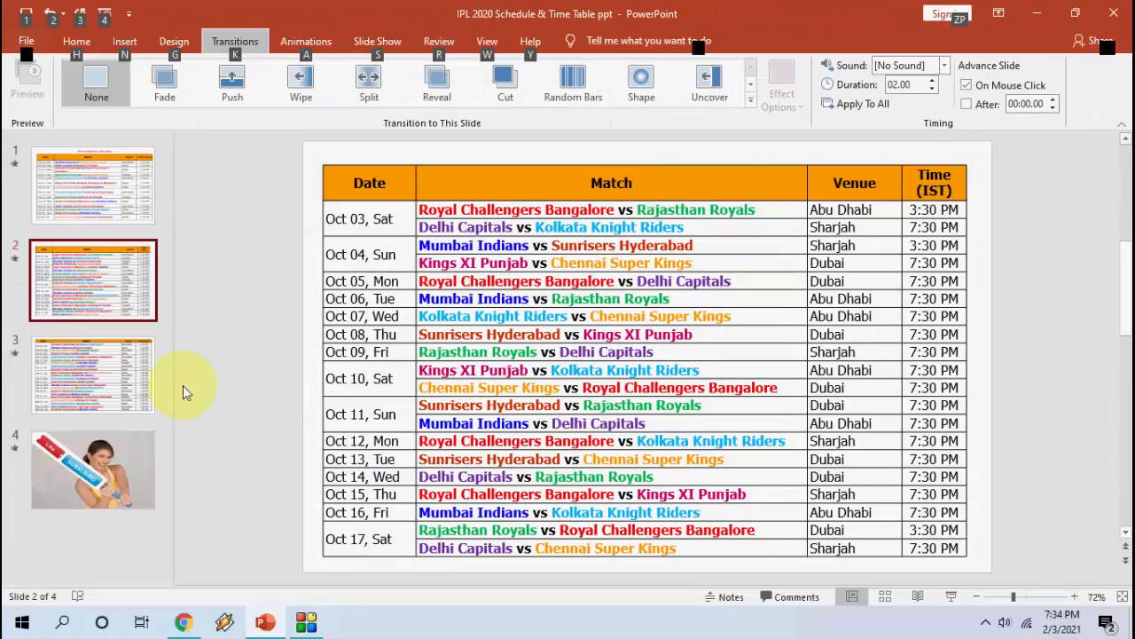
{"action": "left_click", "coordinate": [87, 376]}
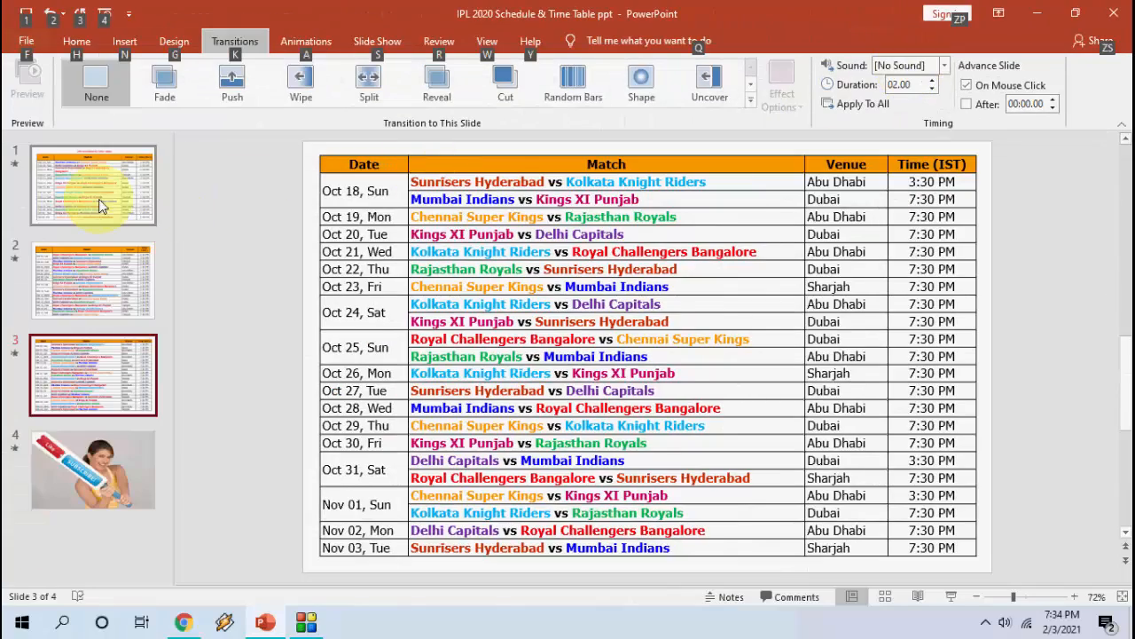
{"action": "left_click", "coordinate": [92, 185]}
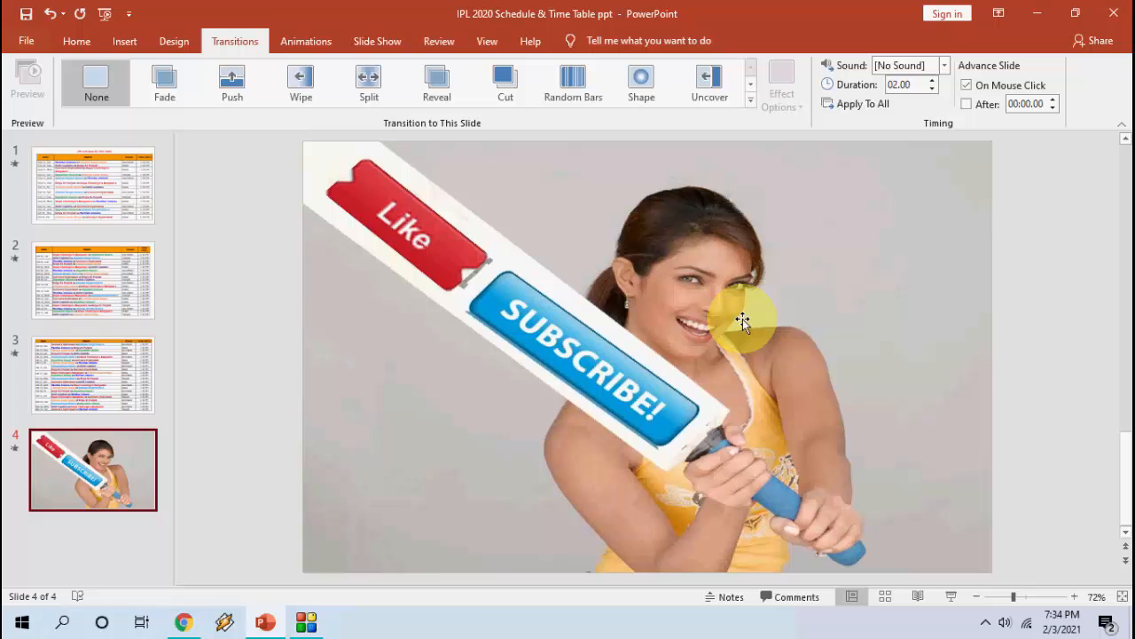
{"action": "left_click", "coordinate": [92, 184]}
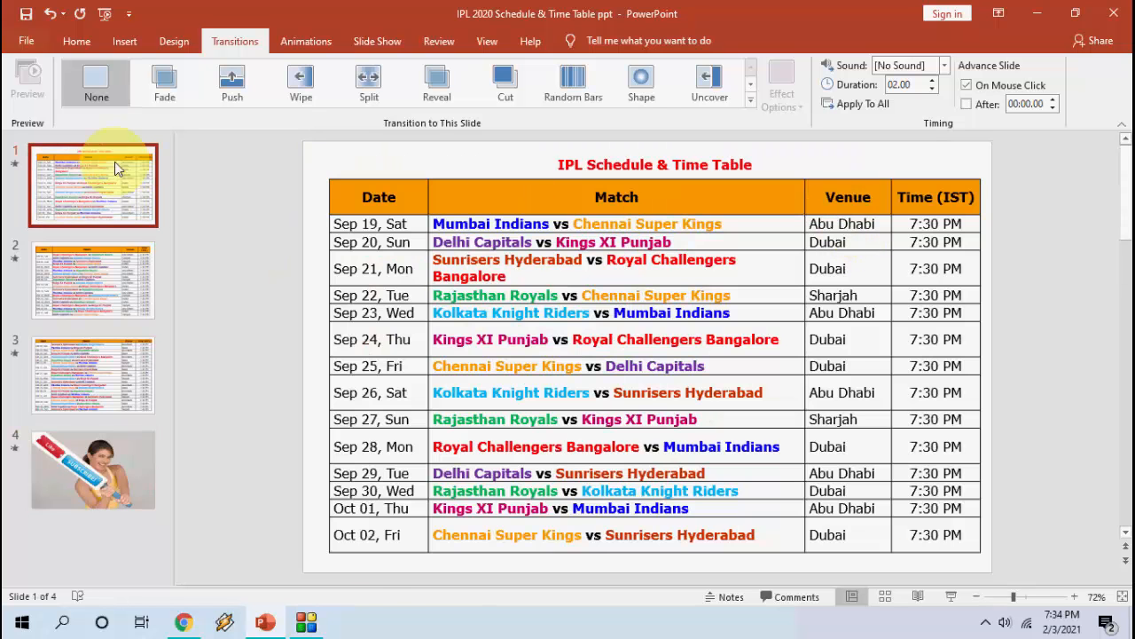
Step: Review slide 1's title text-box animation in the Animation Pane and leave it unchanged
{"action": "left_click", "coordinate": [98, 203]}
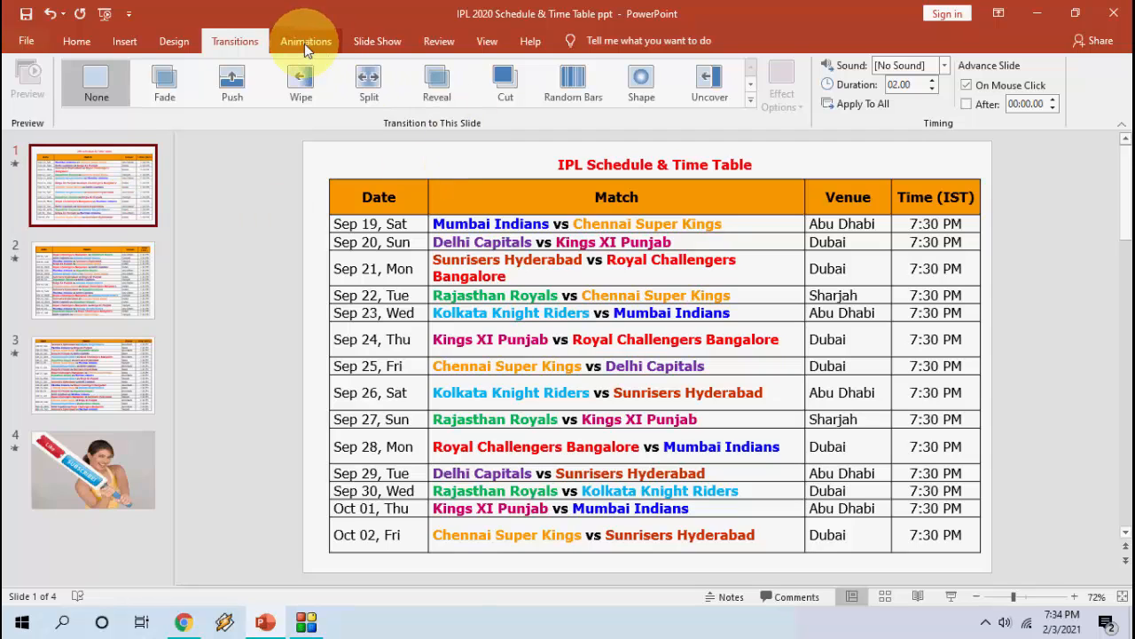
{"action": "left_click", "coordinate": [305, 41]}
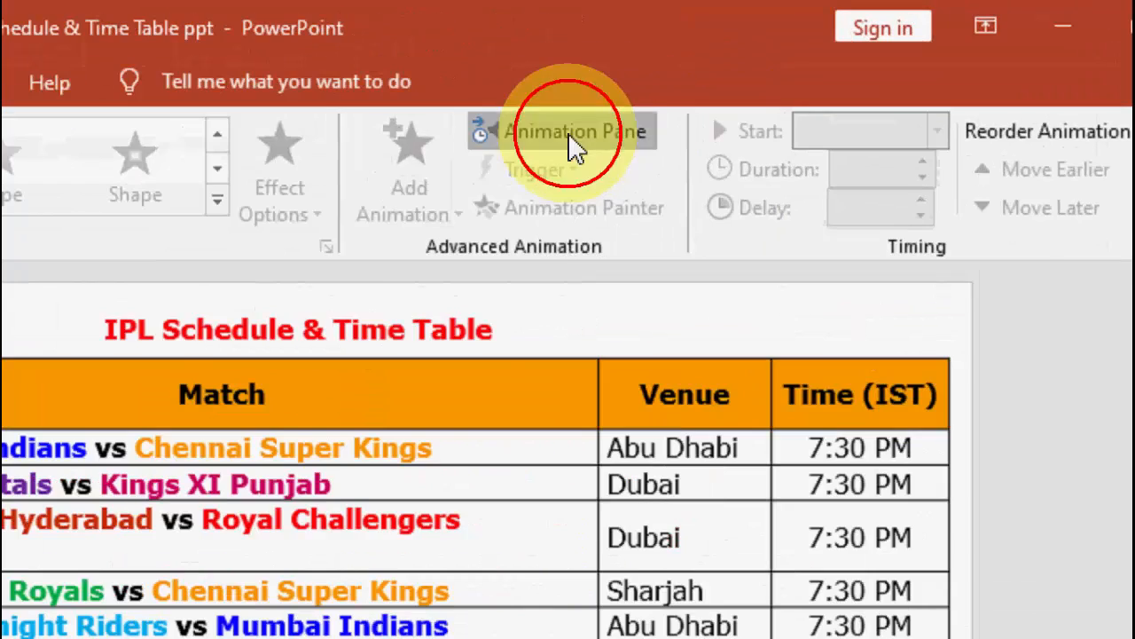
{"action": "left_click", "coordinate": [568, 131]}
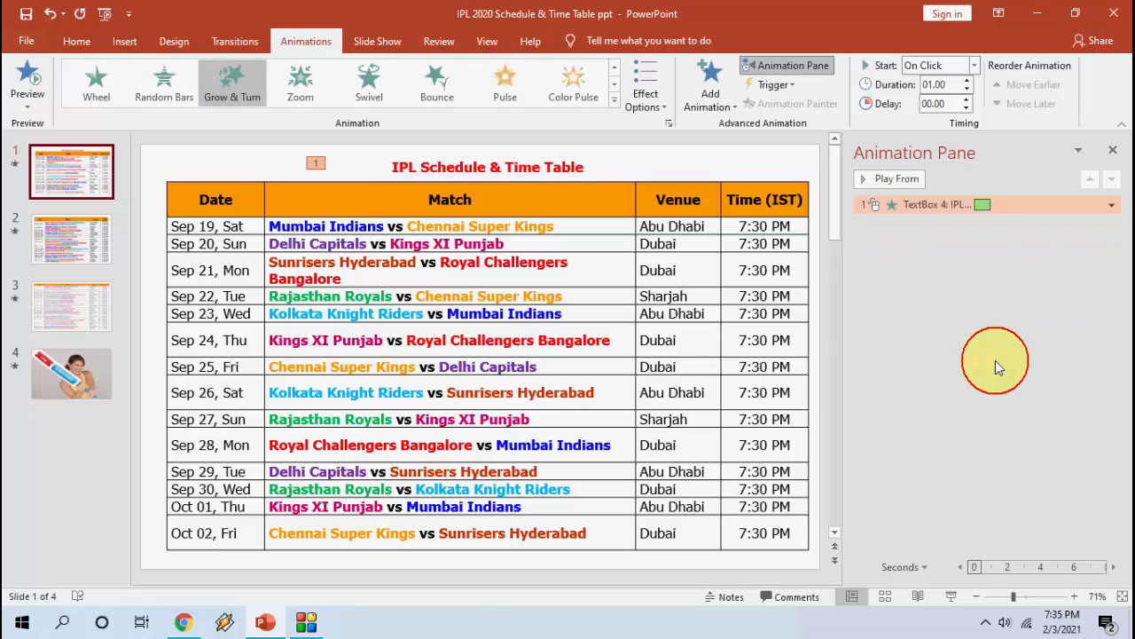
{"action": "left_click", "coordinate": [1110, 204]}
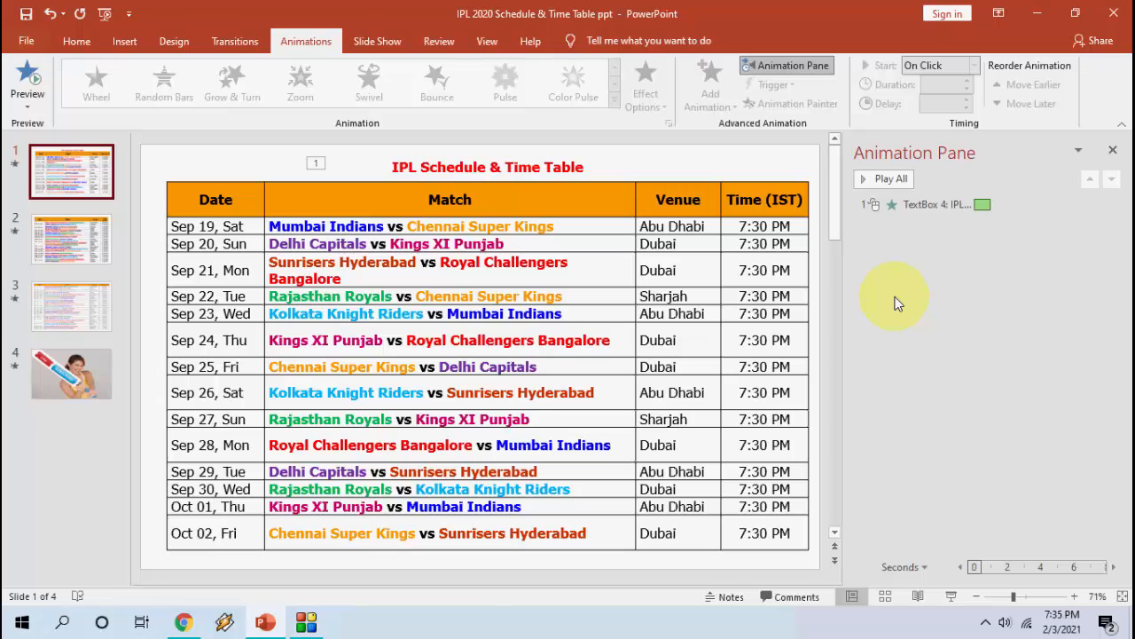
{"action": "mouse_move", "coordinate": [1116, 174]}
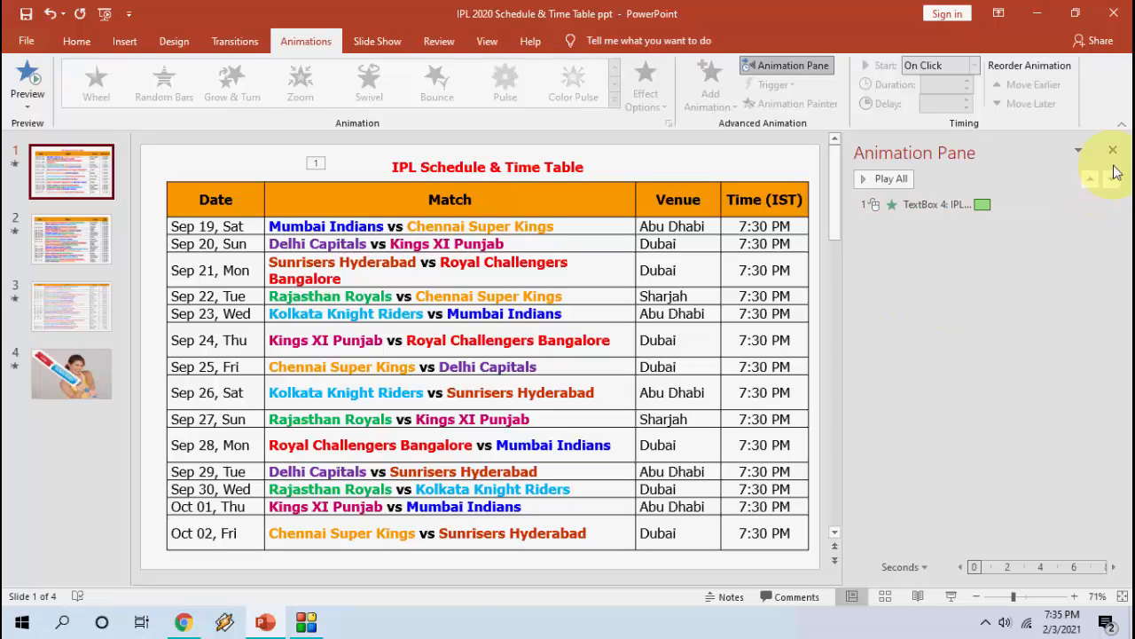
{"action": "left_click", "coordinate": [1112, 149]}
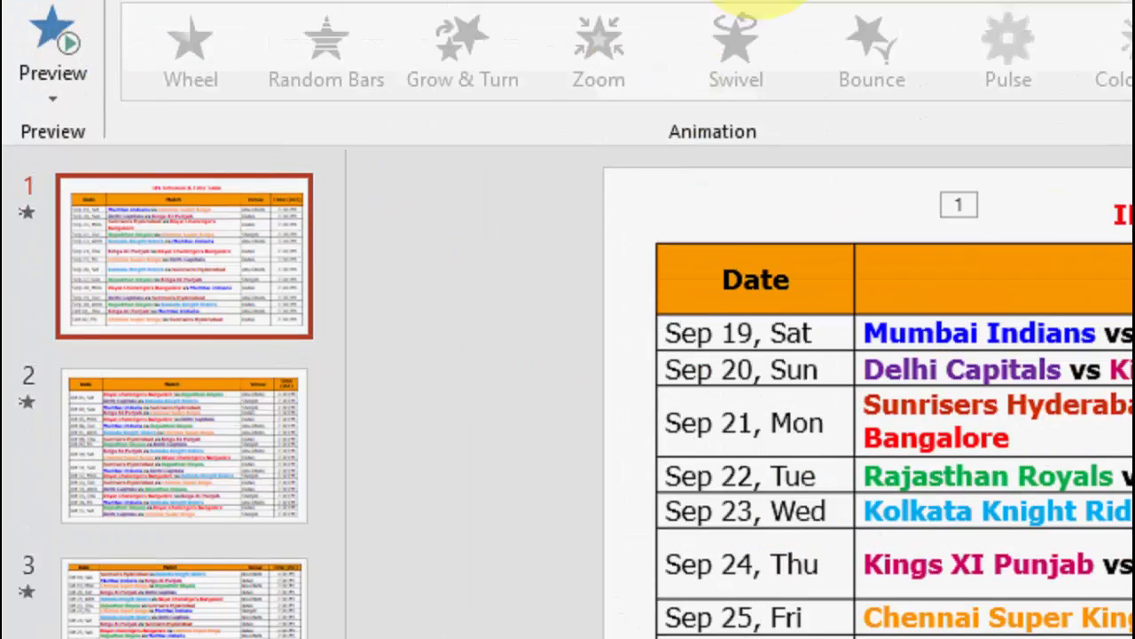
{"action": "left_click", "coordinate": [752, 83]}
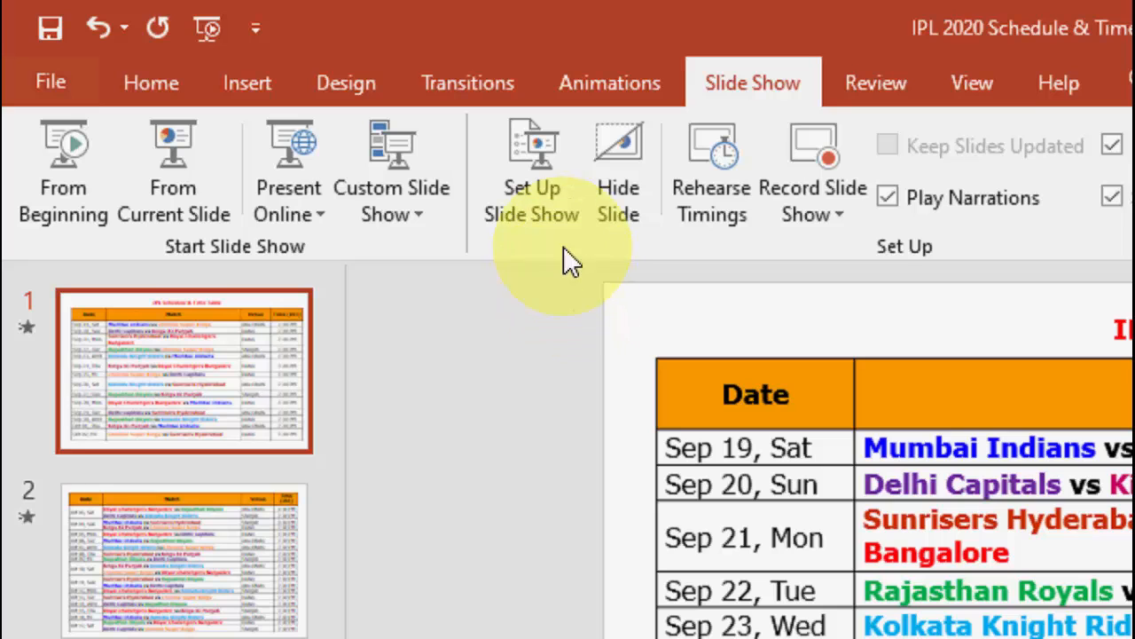
Step: Enable Show without animation in Set Up Slide Show and confirm
{"action": "left_click", "coordinate": [533, 142]}
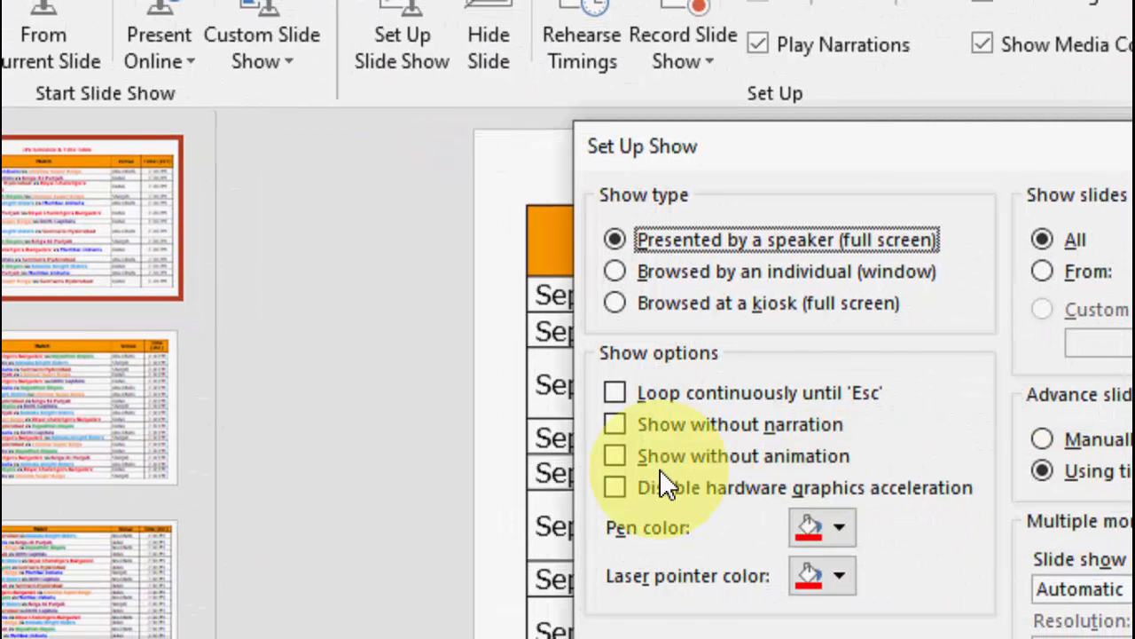
{"action": "mouse_move", "coordinate": [701, 465]}
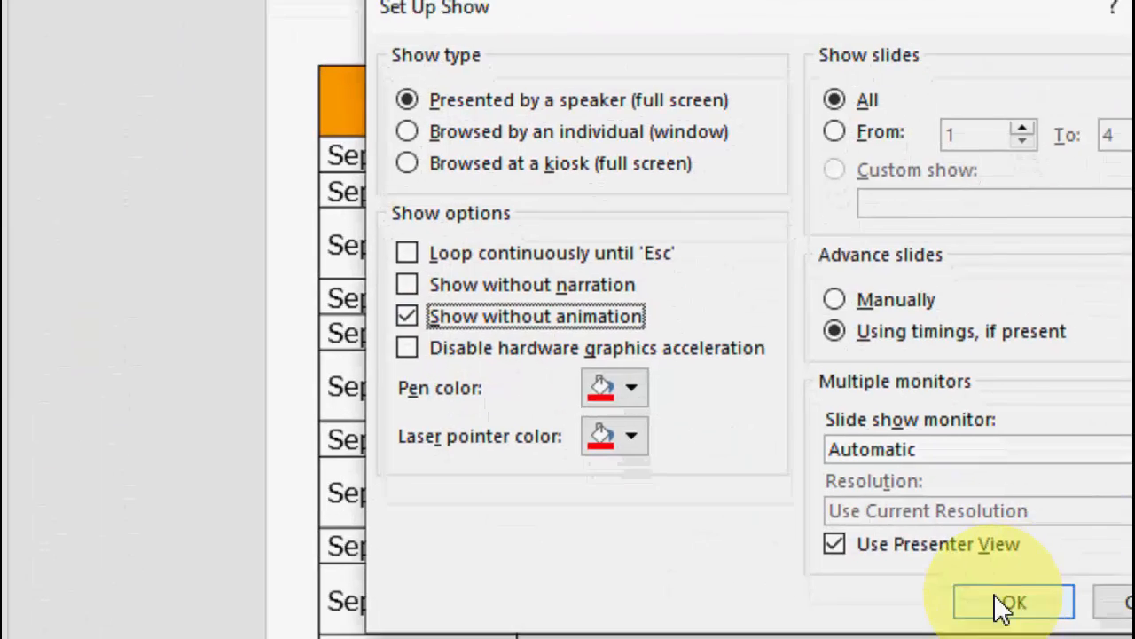
{"action": "left_click", "coordinate": [1018, 600]}
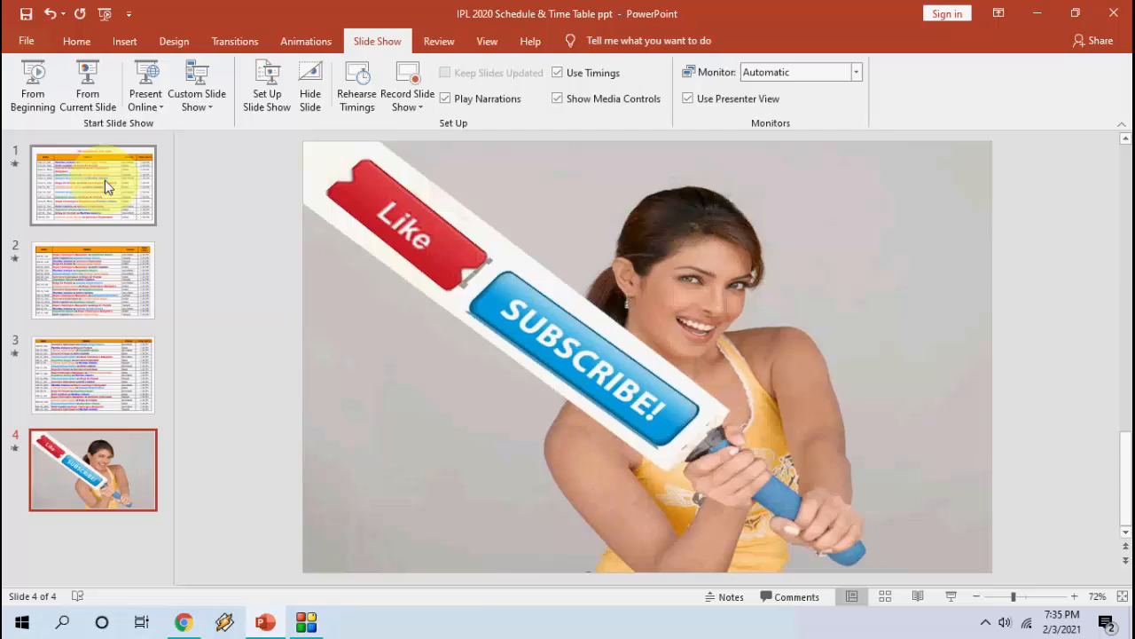
Step: Uncheck Show without animation in Set Up Slide Show, then return to slide 1
{"action": "left_click", "coordinate": [92, 183]}
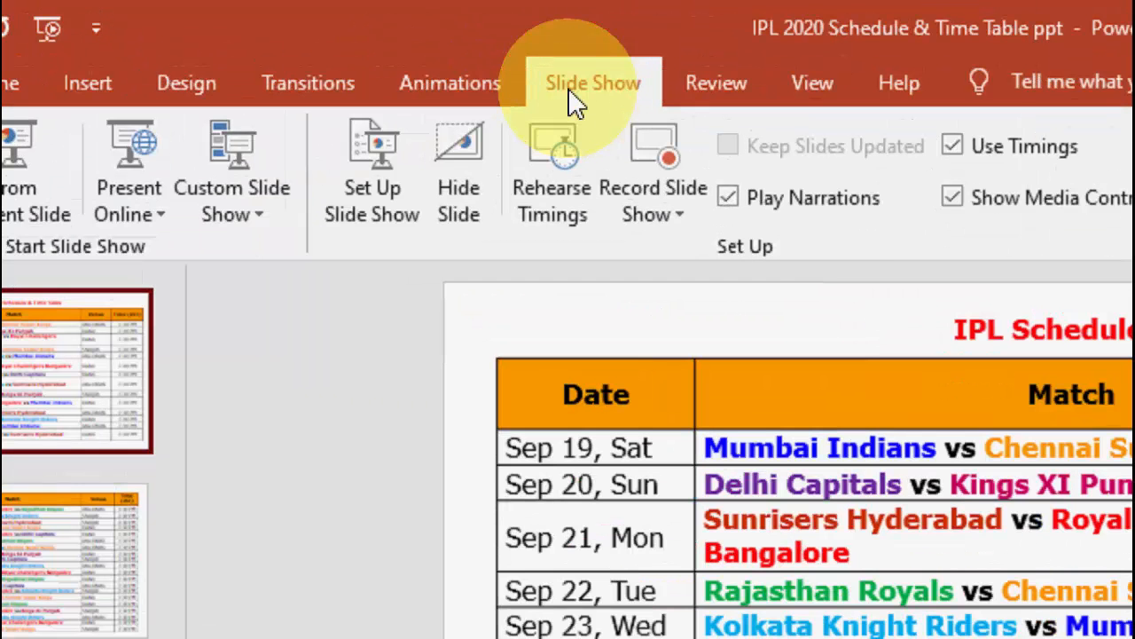
{"action": "left_click", "coordinate": [372, 168]}
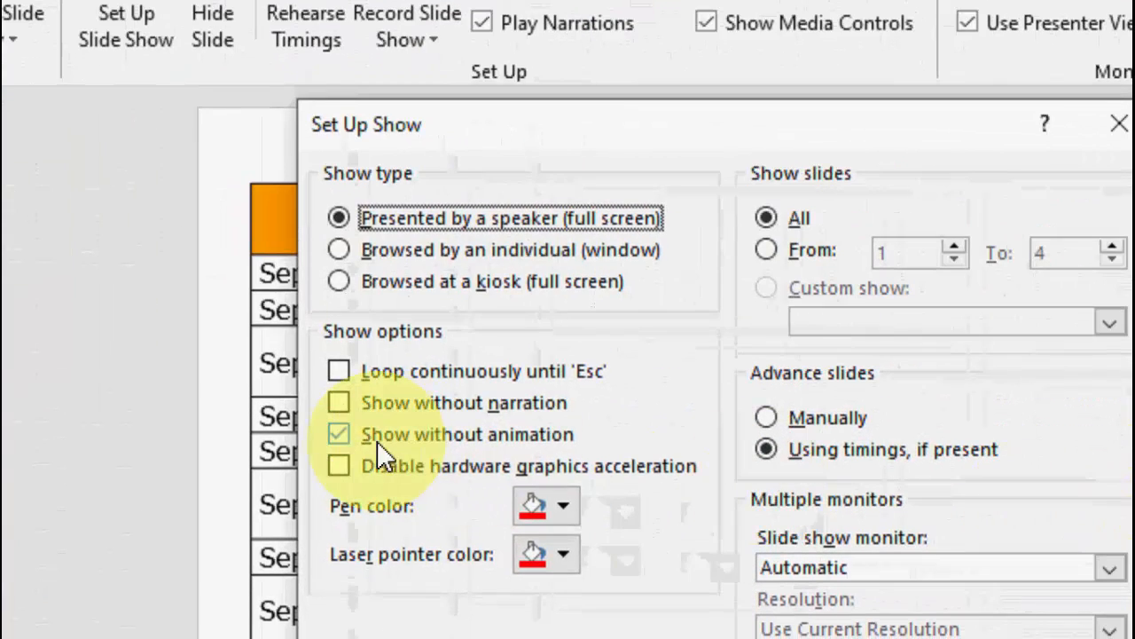
{"action": "left_click", "coordinate": [338, 433]}
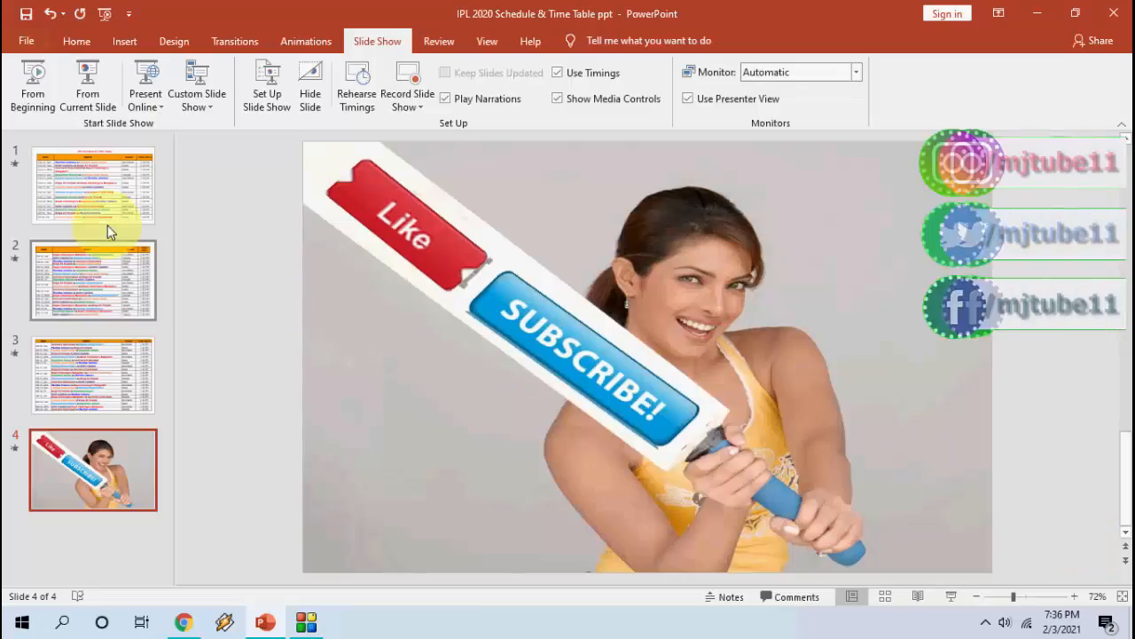
{"action": "left_click", "coordinate": [104, 186]}
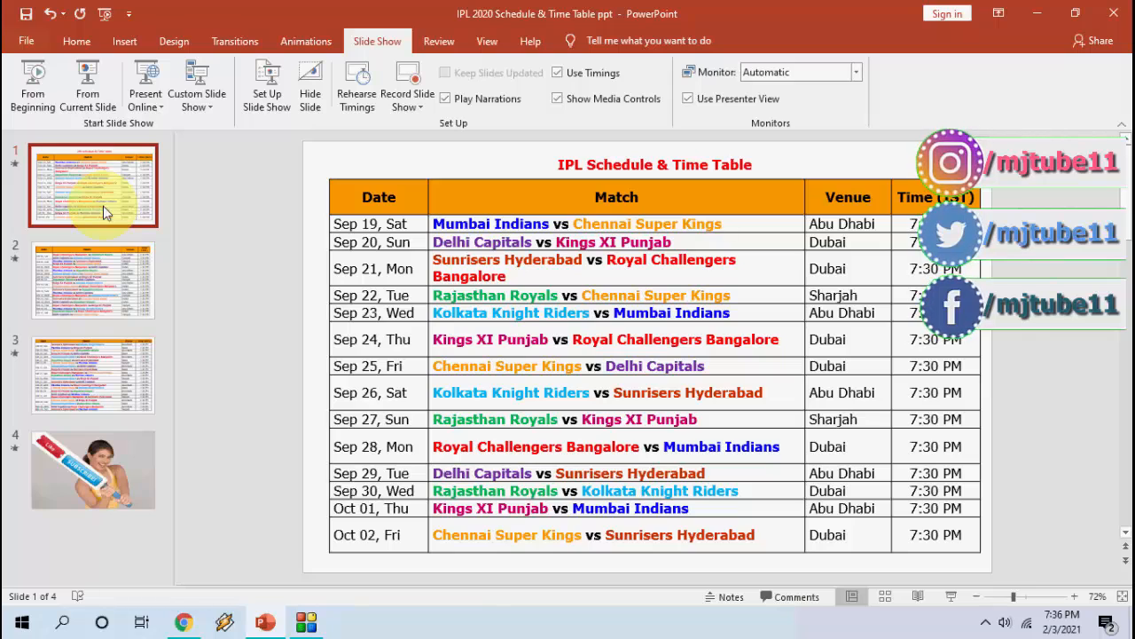